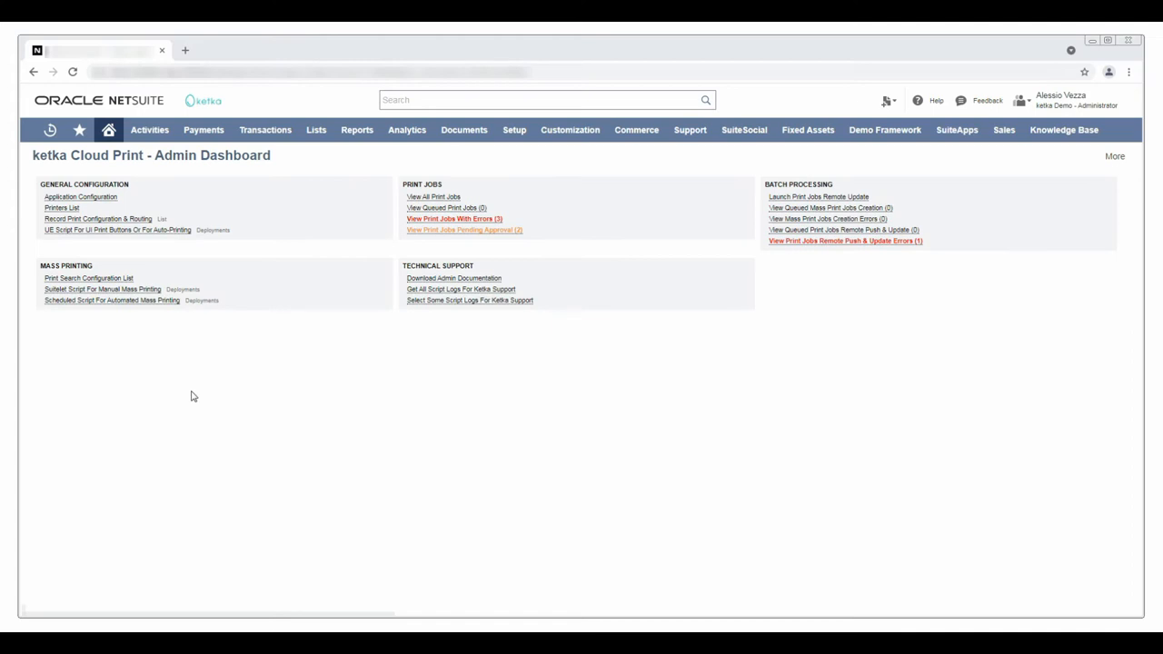
{"action": "mouse_move", "coordinate": [66, 214]}
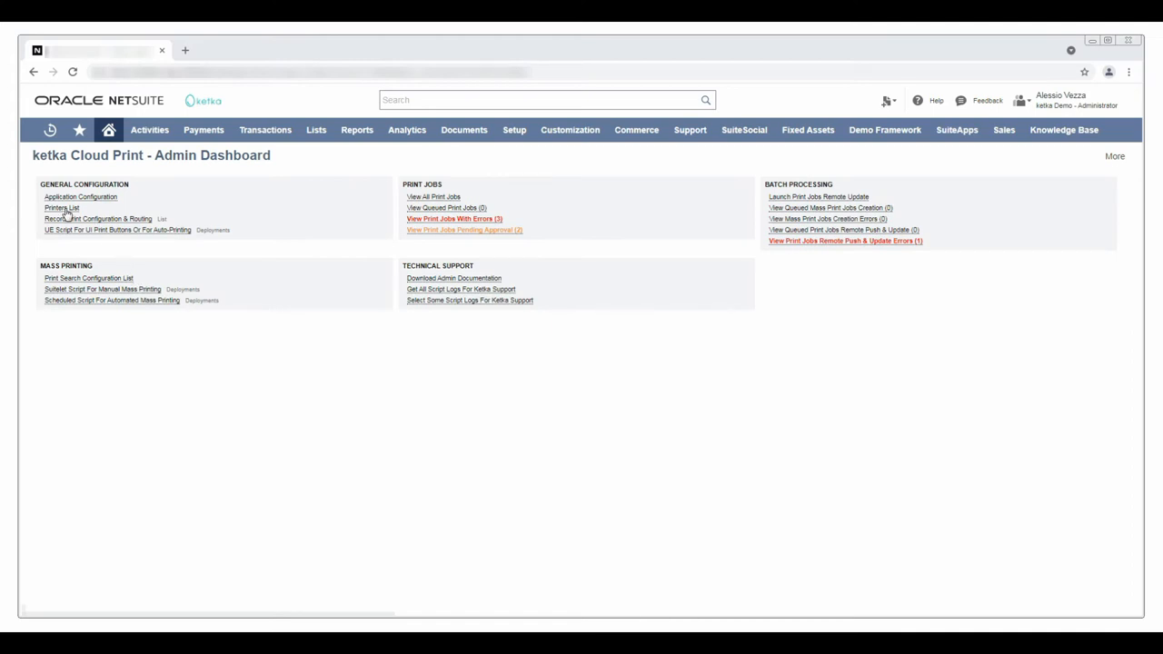
Step: Open the Printers List, select the OLD PRINTER, and start a new KET_CLP printer
{"action": "left_click", "coordinate": [57, 209]}
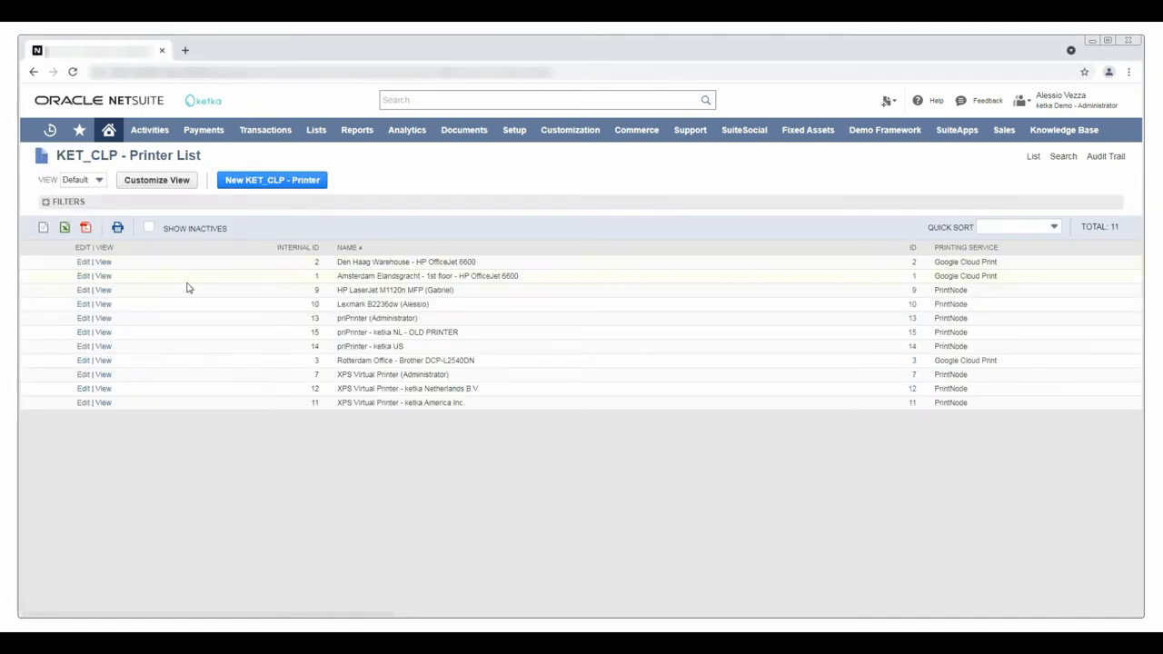
{"action": "double_click", "coordinate": [396, 331]}
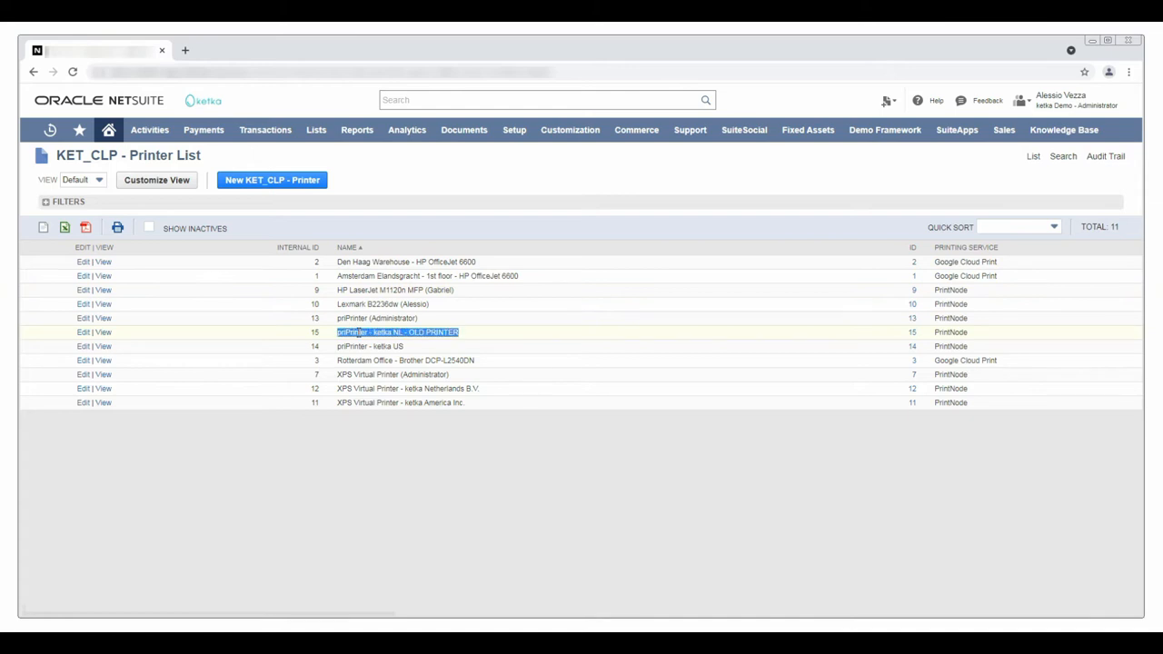
{"action": "left_click", "coordinate": [271, 180]}
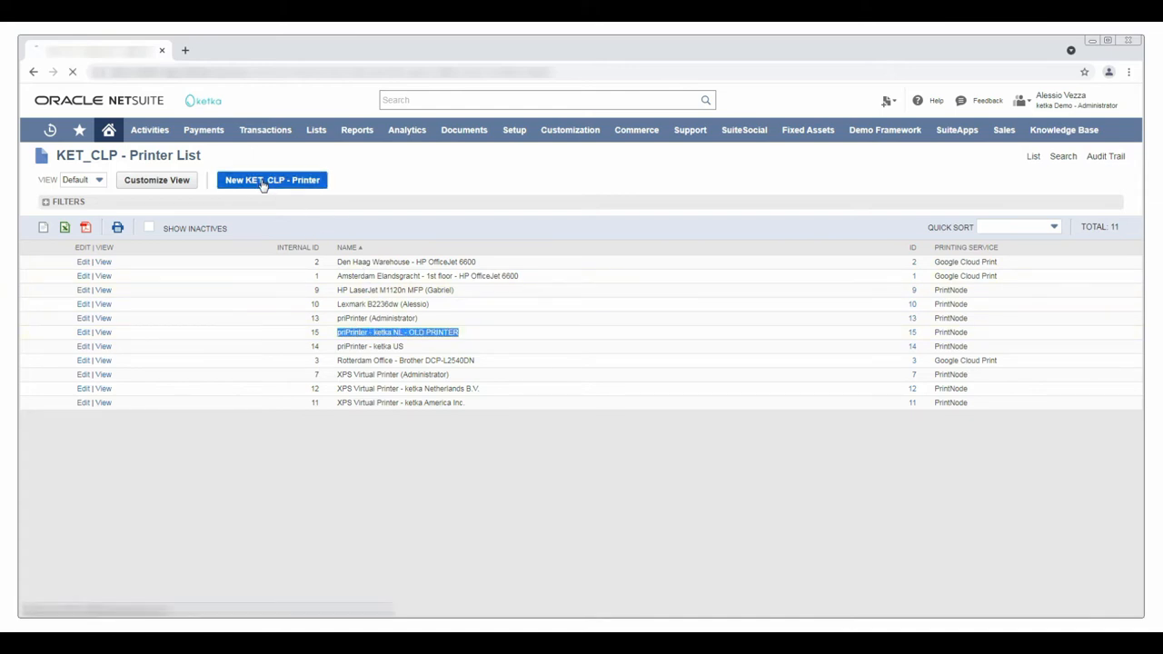
Step: Name the printer 'priPrinter - ketka NL - NEW PRINTER', PrintNode service, ID 70319244, General Account
{"action": "left_click", "coordinate": [272, 180]}
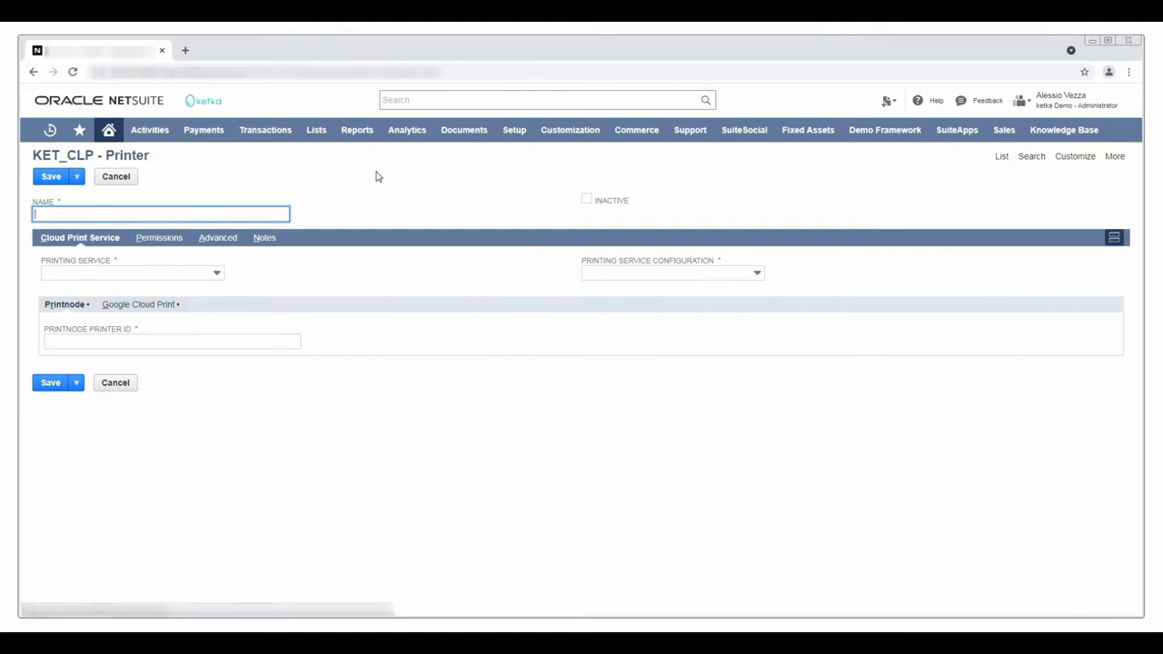
{"action": "type", "text": "priPrinter - ketka NL - NEW PRINTER"}
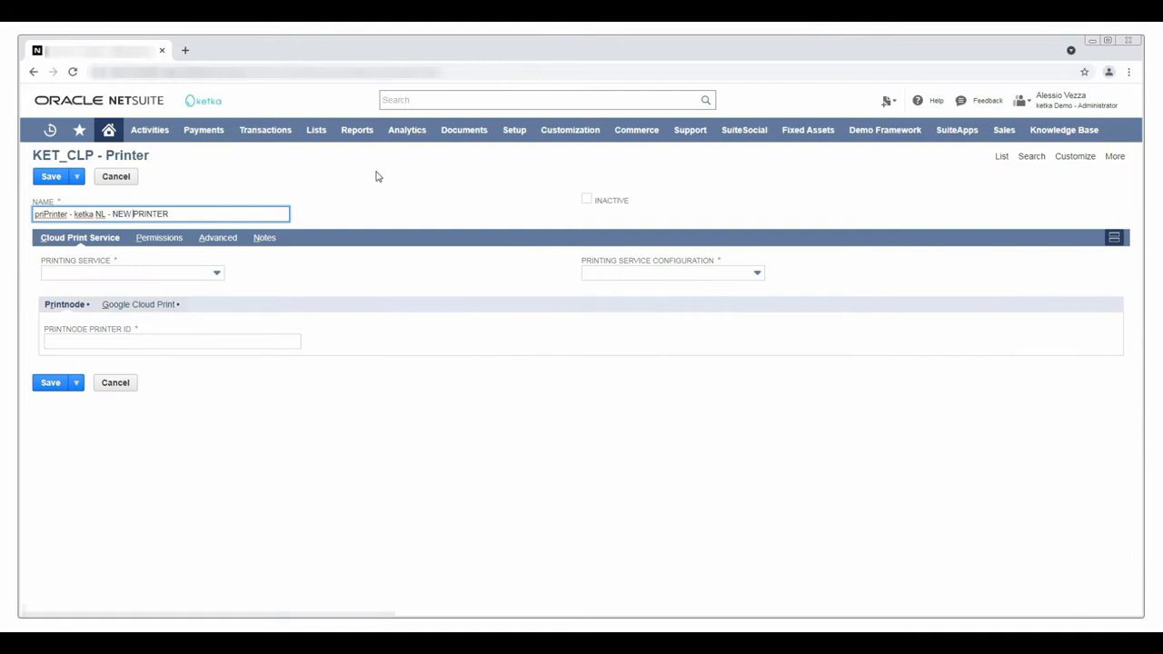
{"action": "left_click", "coordinate": [127, 273]}
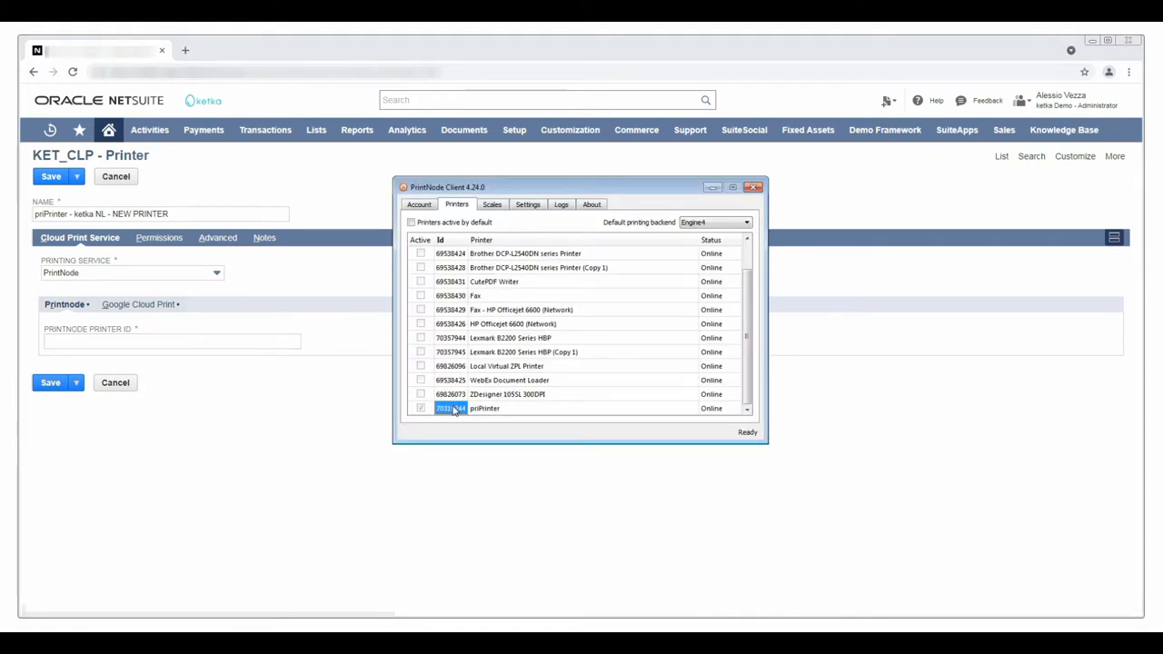
{"action": "type", "text": "70319244"}
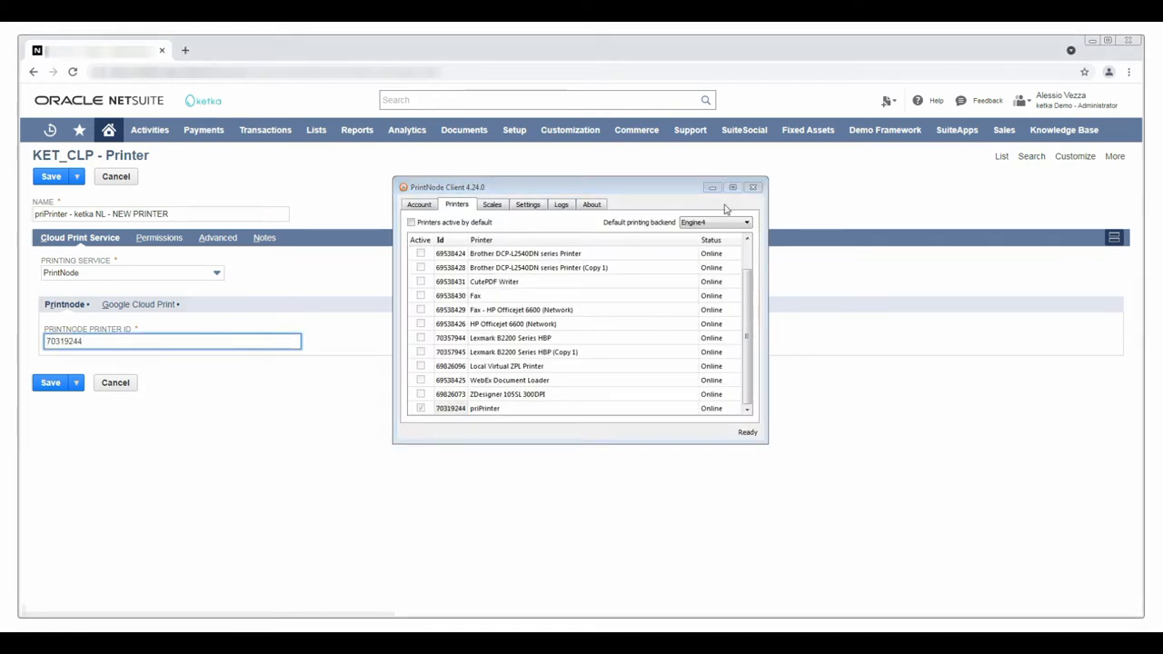
{"action": "left_click", "coordinate": [50, 176]}
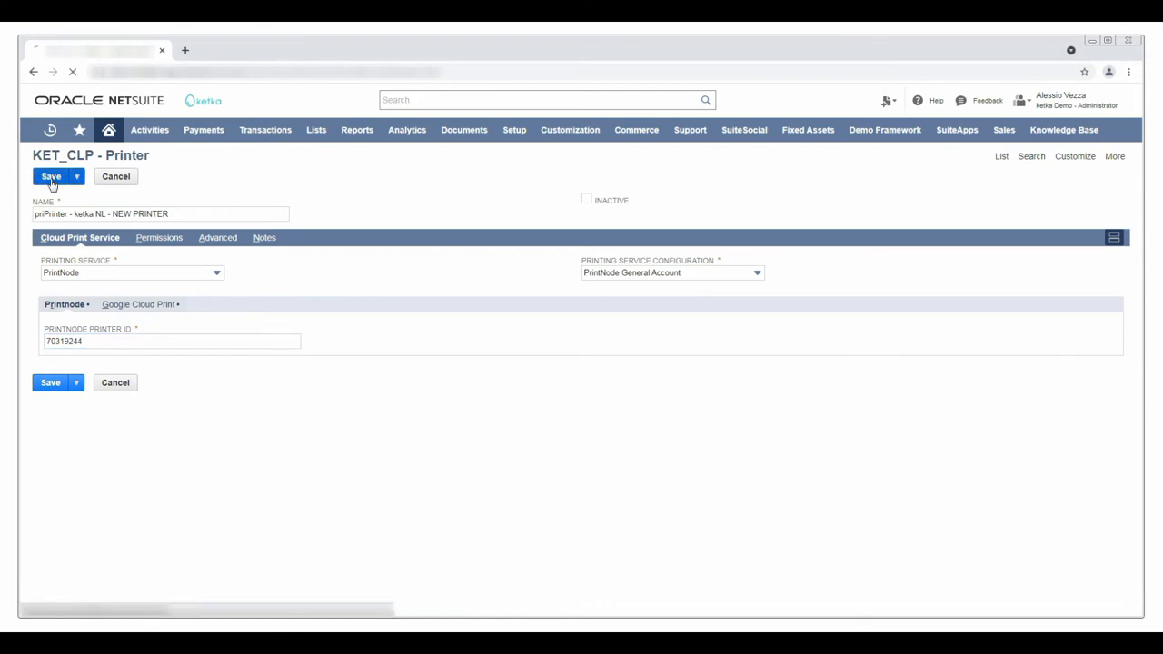
Step: Save the printer record, review its warnings and permissions, and enable it in app configuration
{"action": "left_click", "coordinate": [50, 176]}
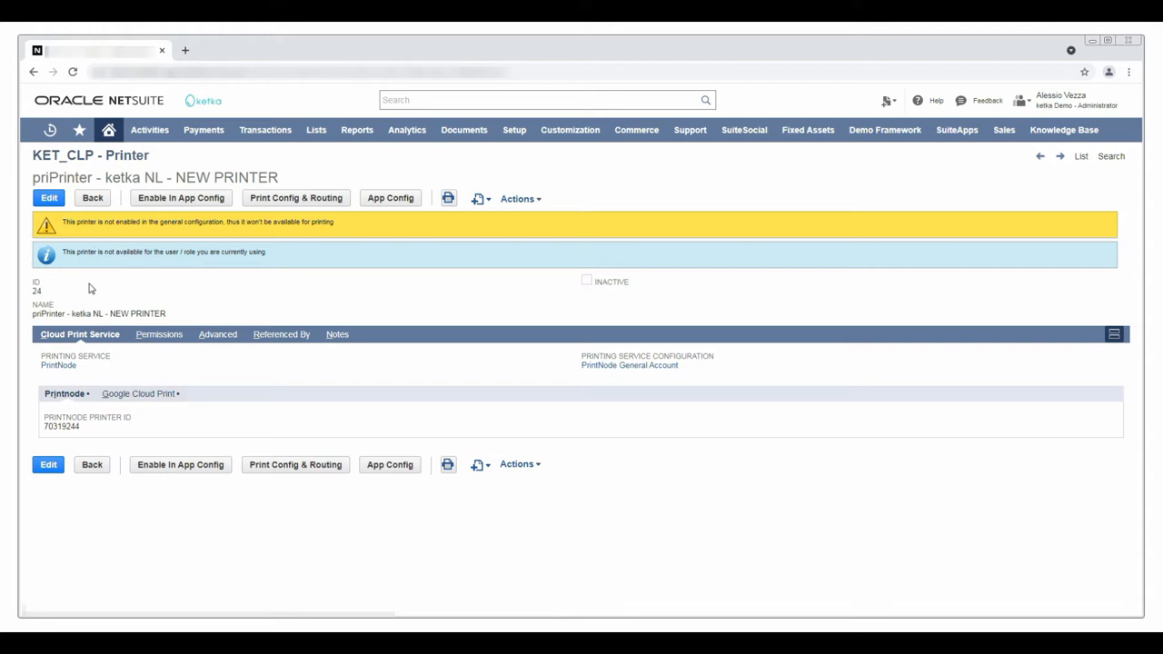
{"action": "double_click", "coordinate": [71, 222]}
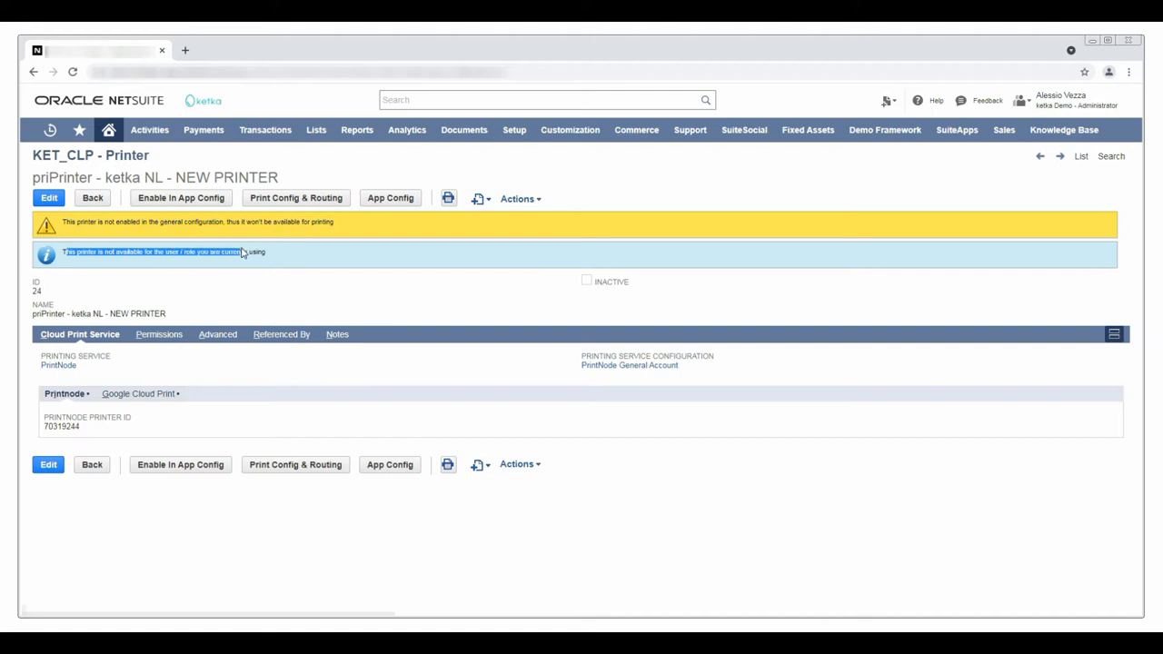
{"action": "left_click", "coordinate": [154, 334]}
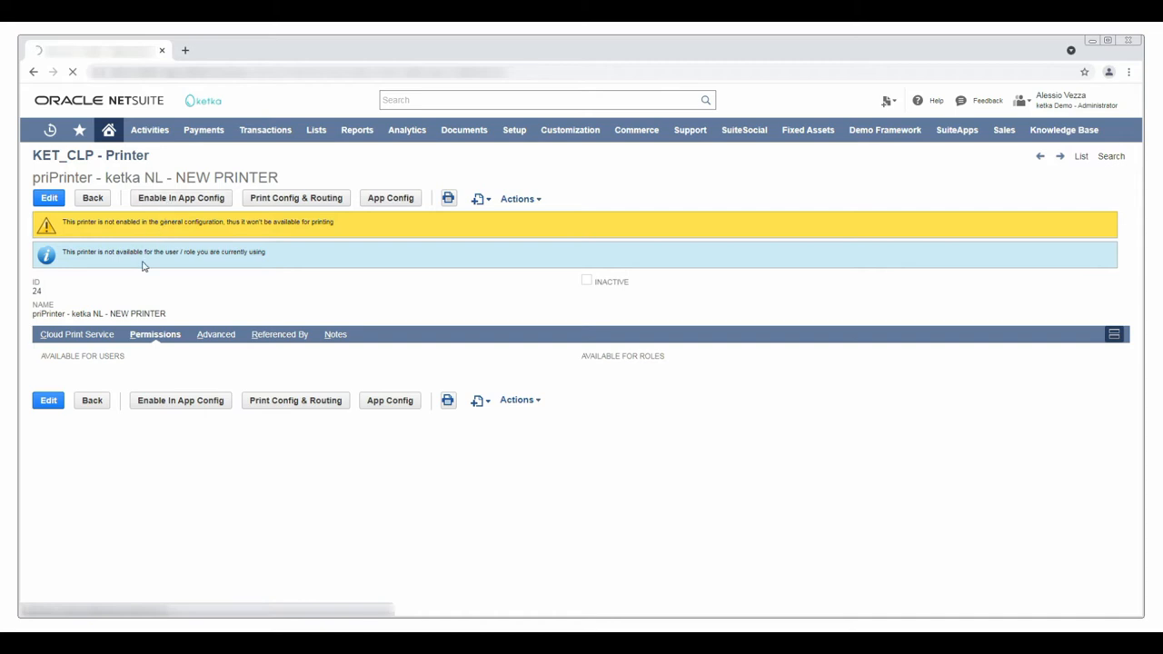
{"action": "left_click", "coordinate": [180, 198]}
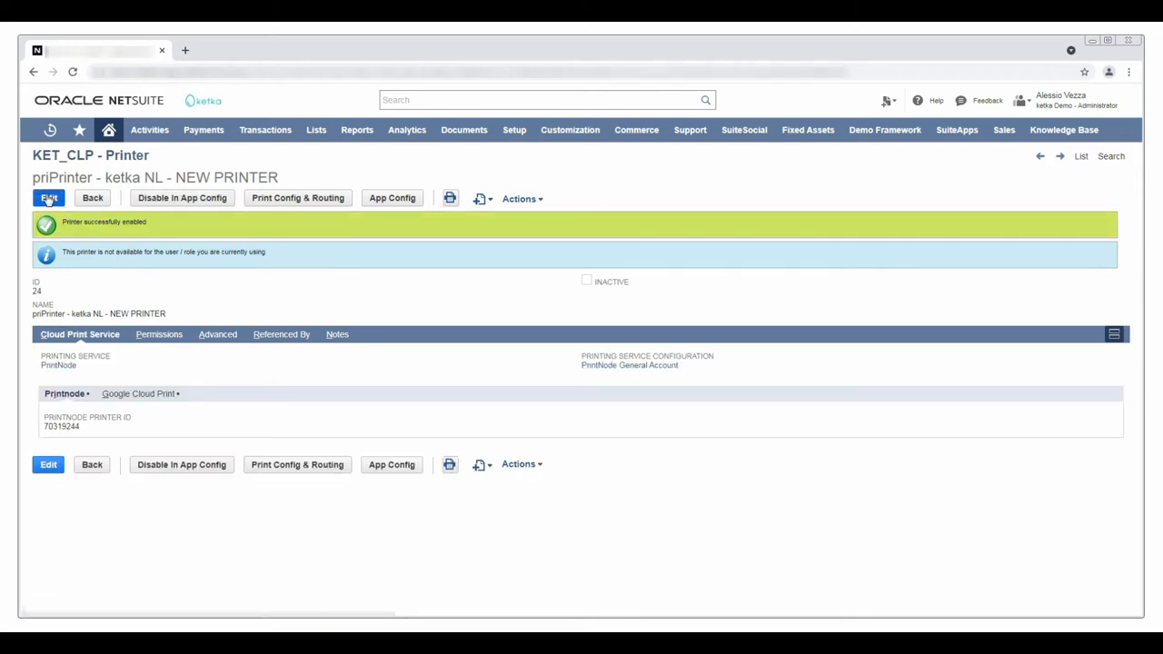
{"action": "left_click", "coordinate": [49, 198]}
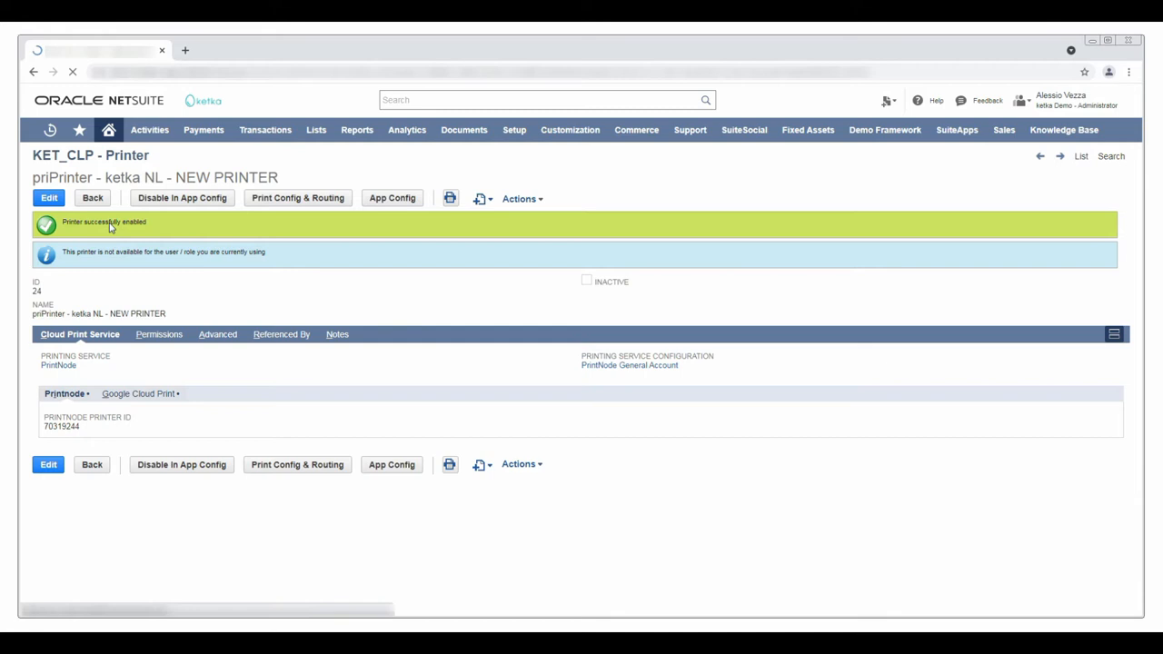
Step: Add the Administrator role under Available For Roles and save the priPrinter record
{"action": "left_click", "coordinate": [46, 198]}
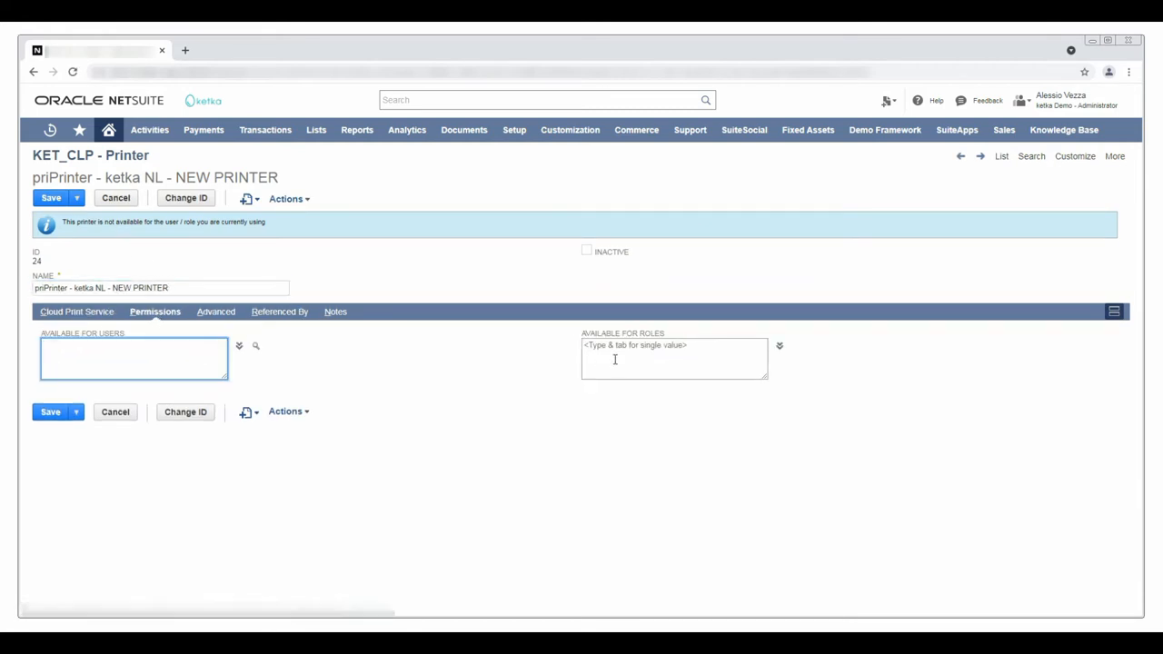
{"action": "type", "text": "admin"}
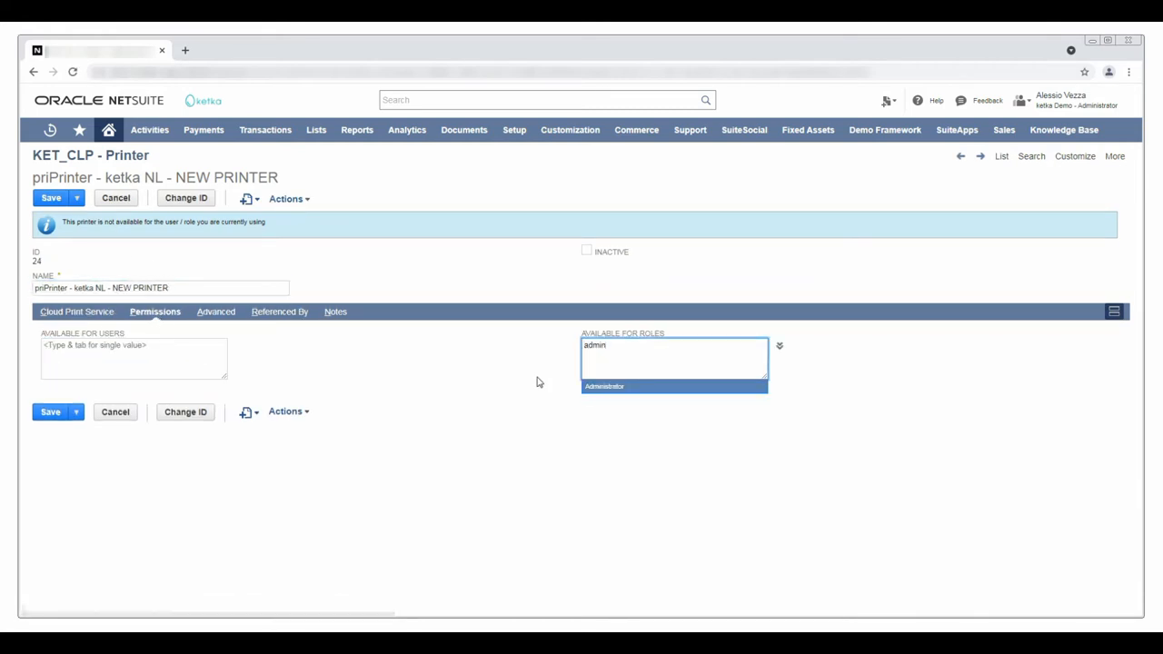
{"action": "left_click", "coordinate": [604, 386]}
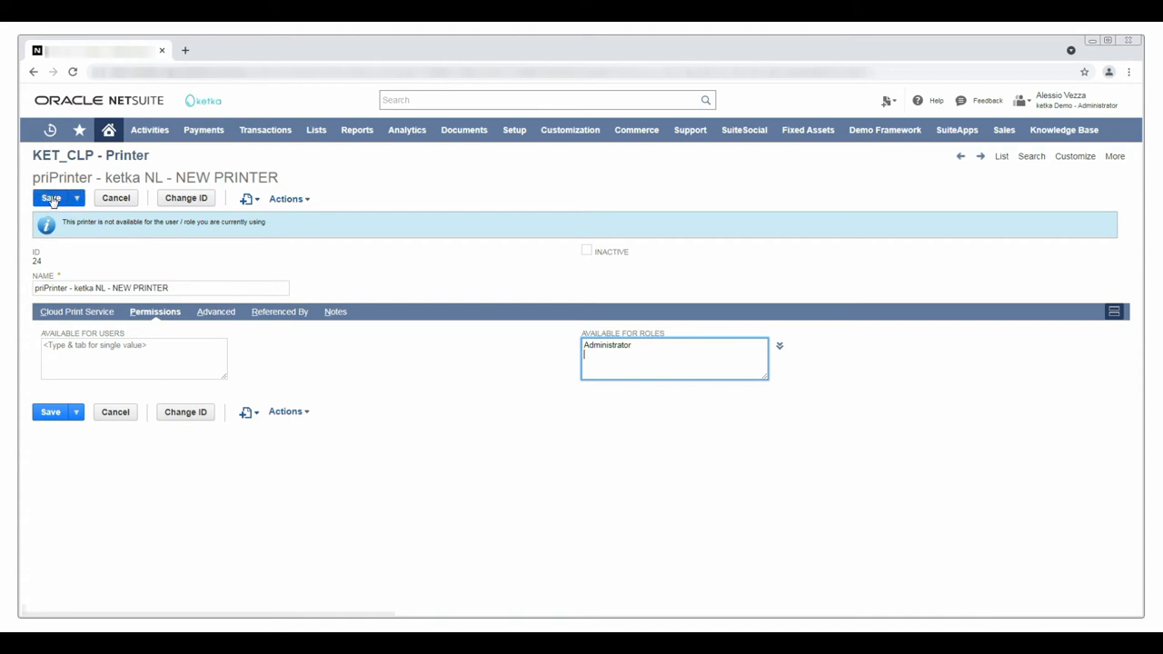
{"action": "left_click", "coordinate": [50, 198]}
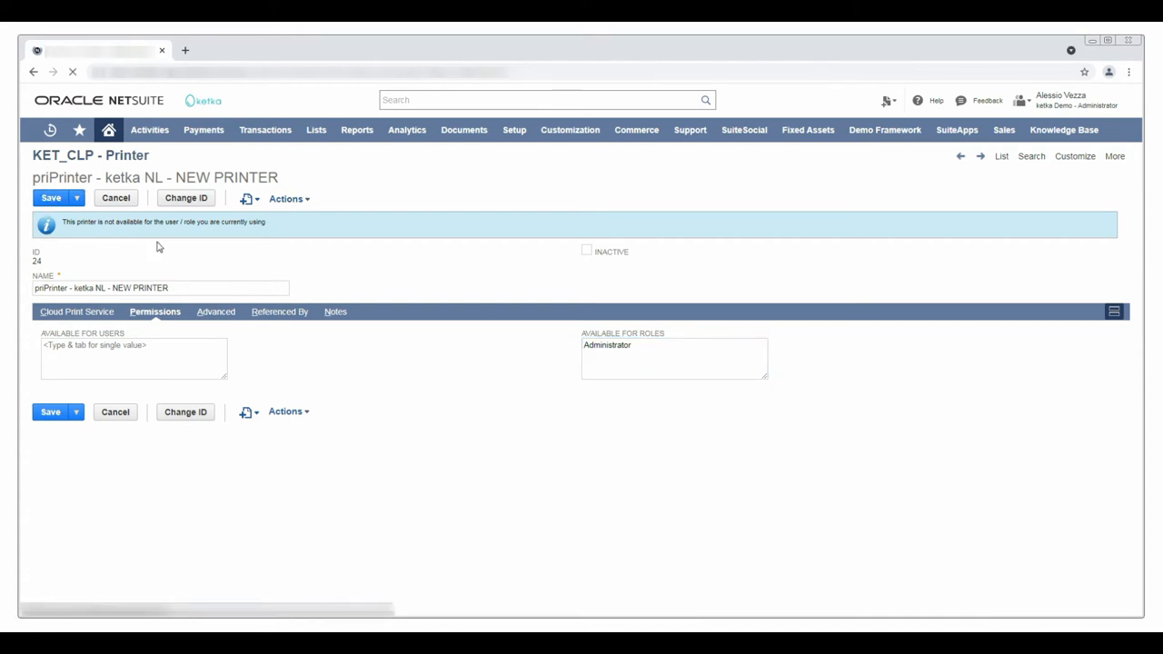
{"action": "left_click", "coordinate": [50, 198]}
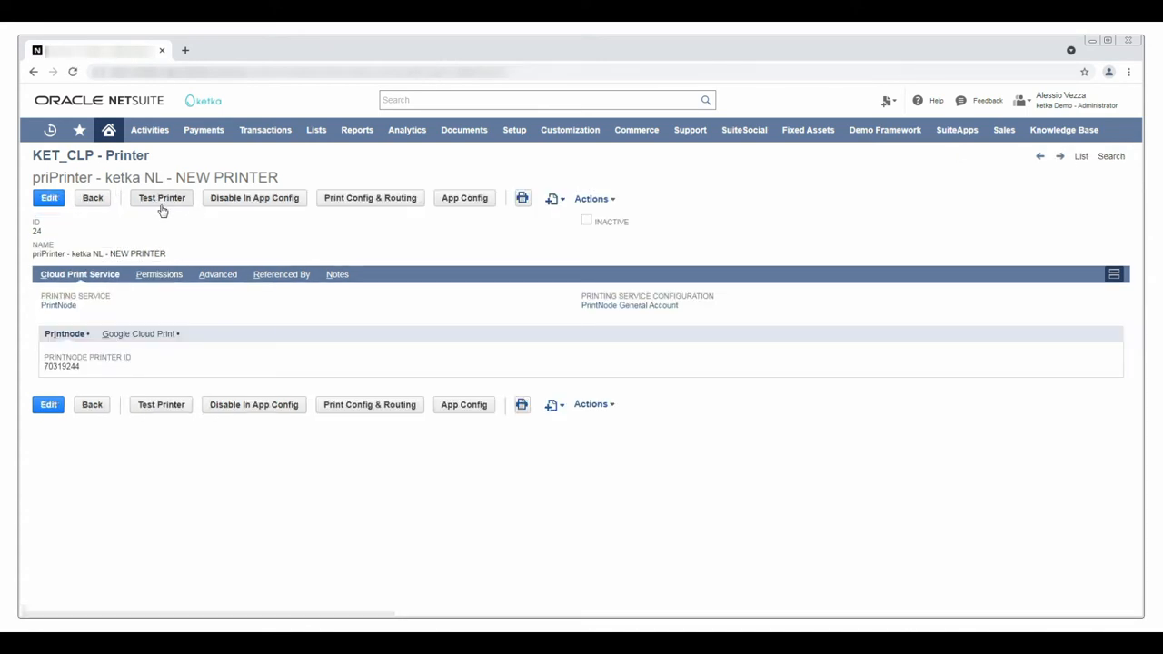
Step: Send a confirmed test print job to priPrinter and close the test page preview
{"action": "left_click", "coordinate": [161, 198]}
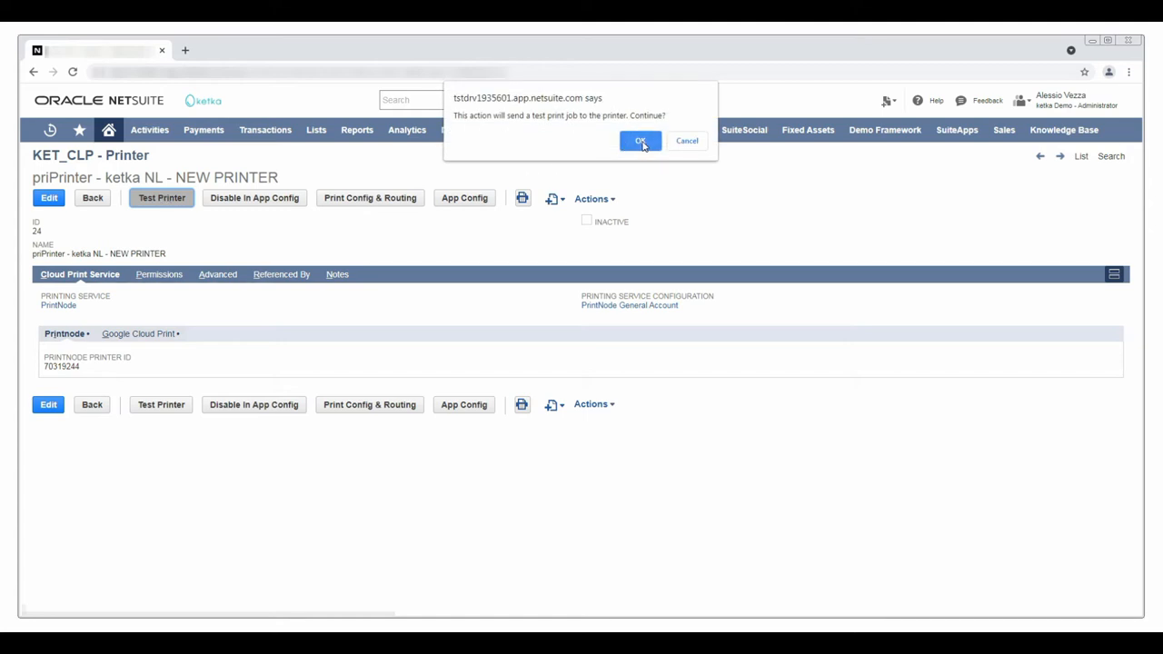
{"action": "left_click", "coordinate": [640, 141]}
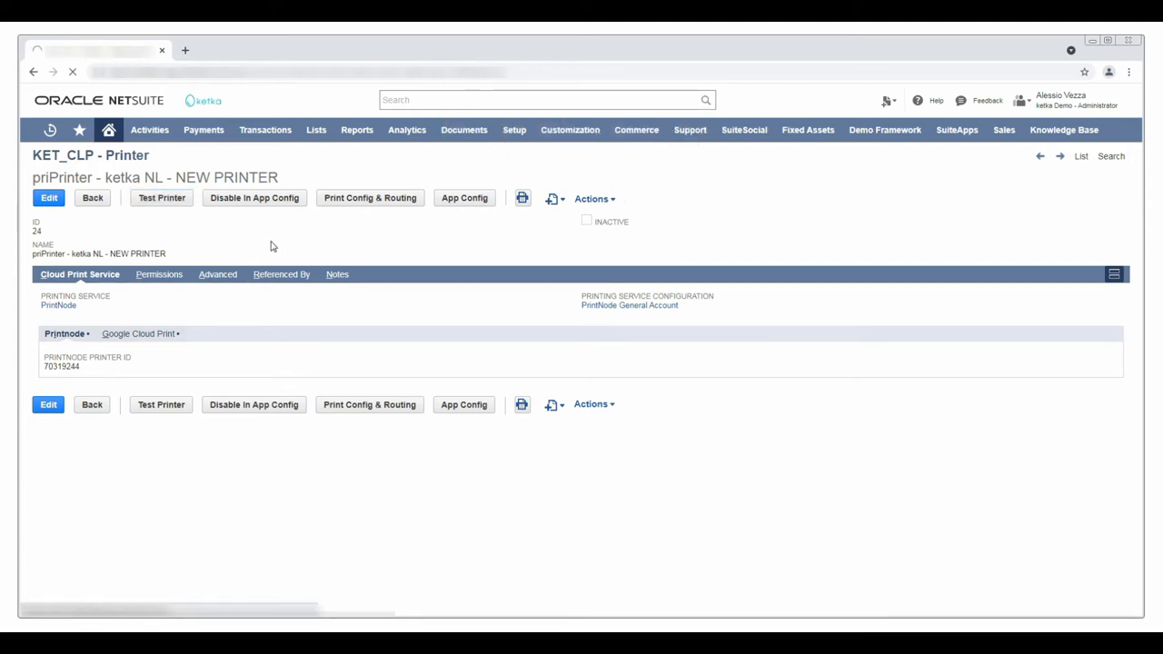
{"action": "left_click", "coordinate": [161, 198]}
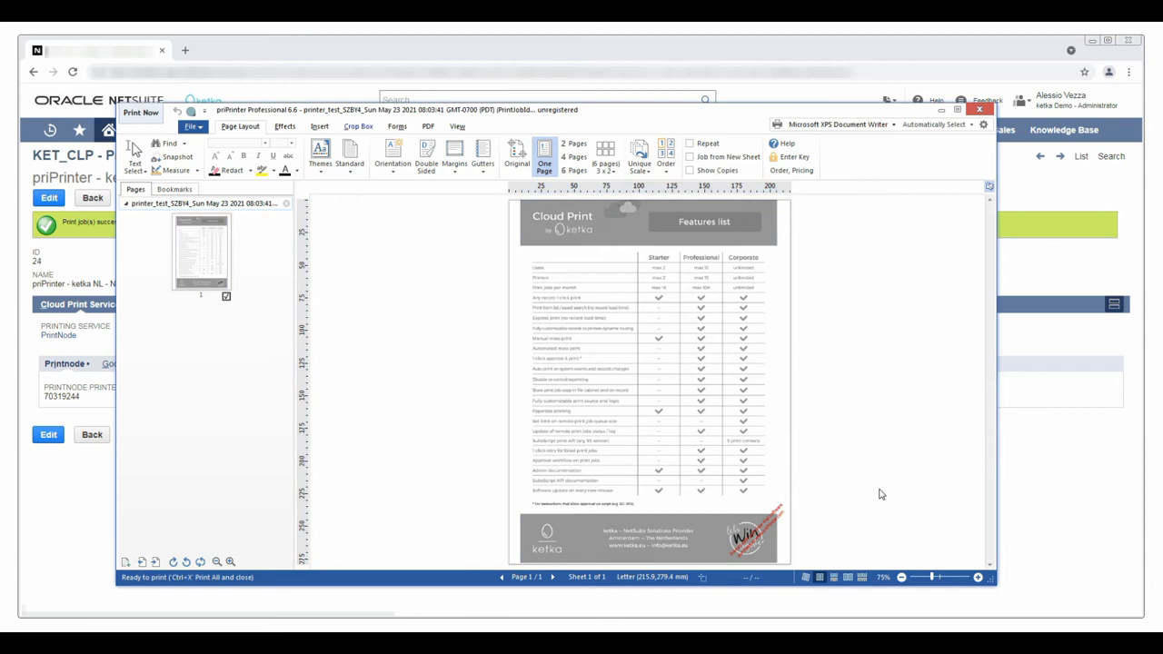
{"action": "left_click", "coordinate": [975, 109]}
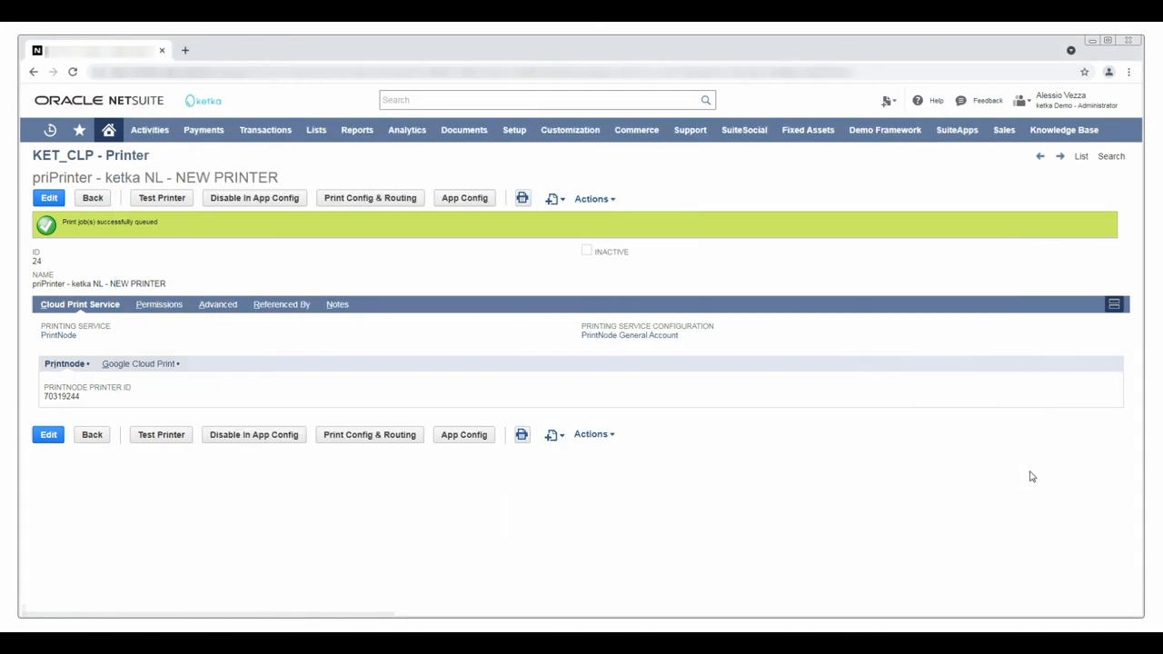
{"action": "mouse_move", "coordinate": [169, 297]}
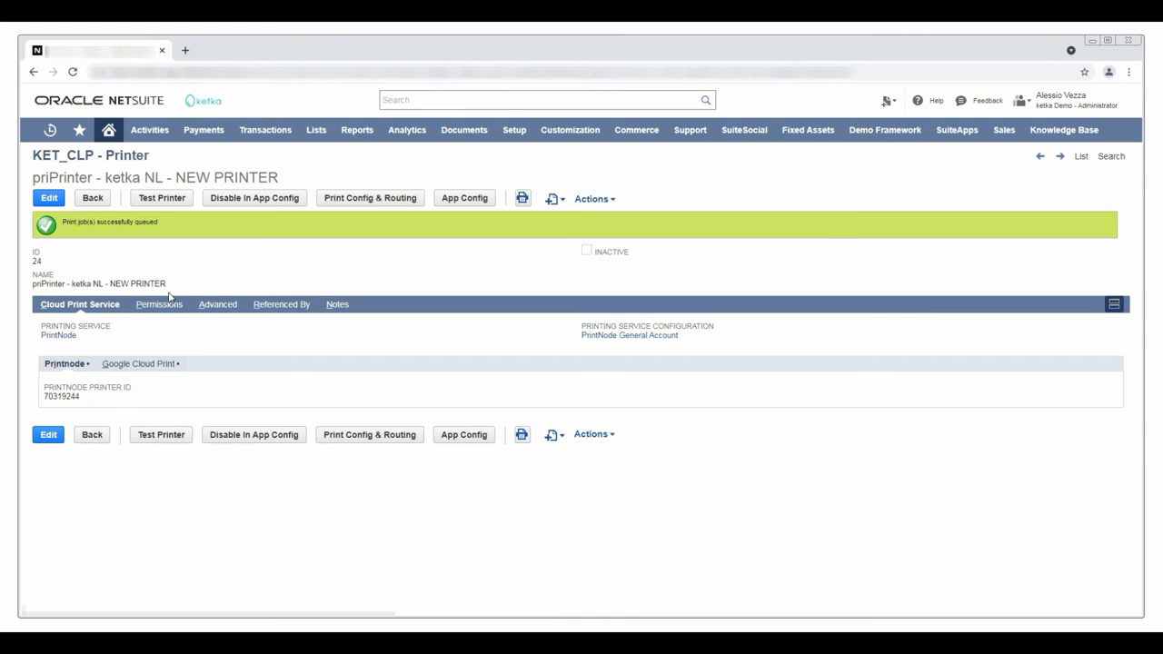
Step: Check the new printer's Permissions, then open the OLD PRINTER record (ID 15) from the list
{"action": "left_click", "coordinate": [154, 304]}
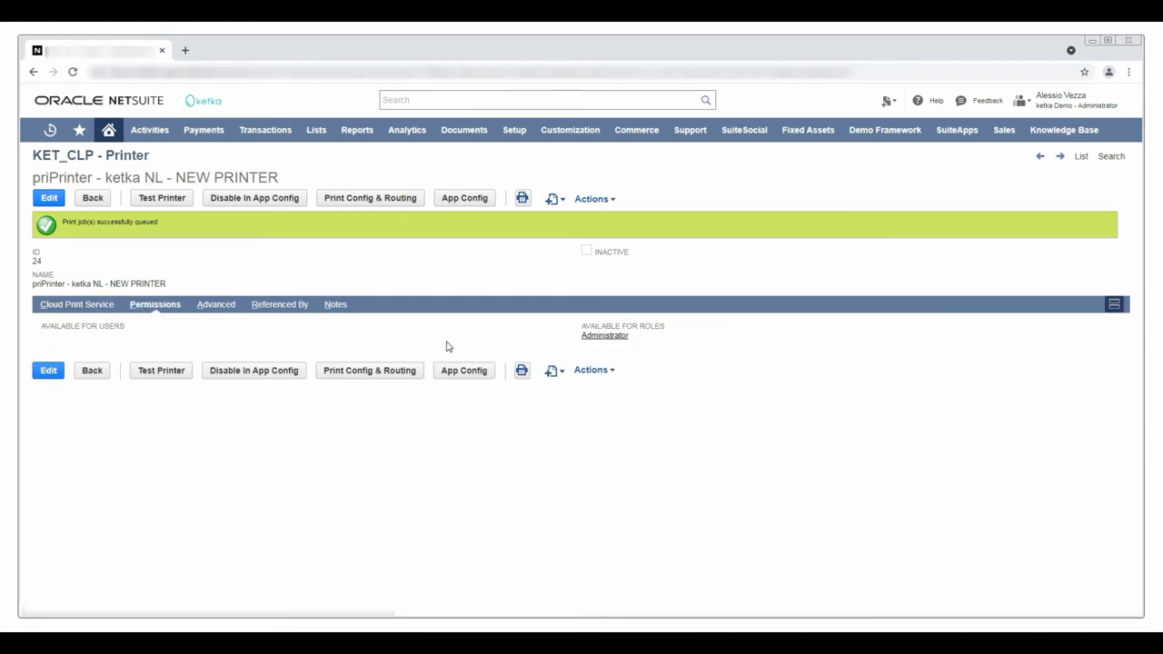
{"action": "left_click", "coordinate": [1078, 156]}
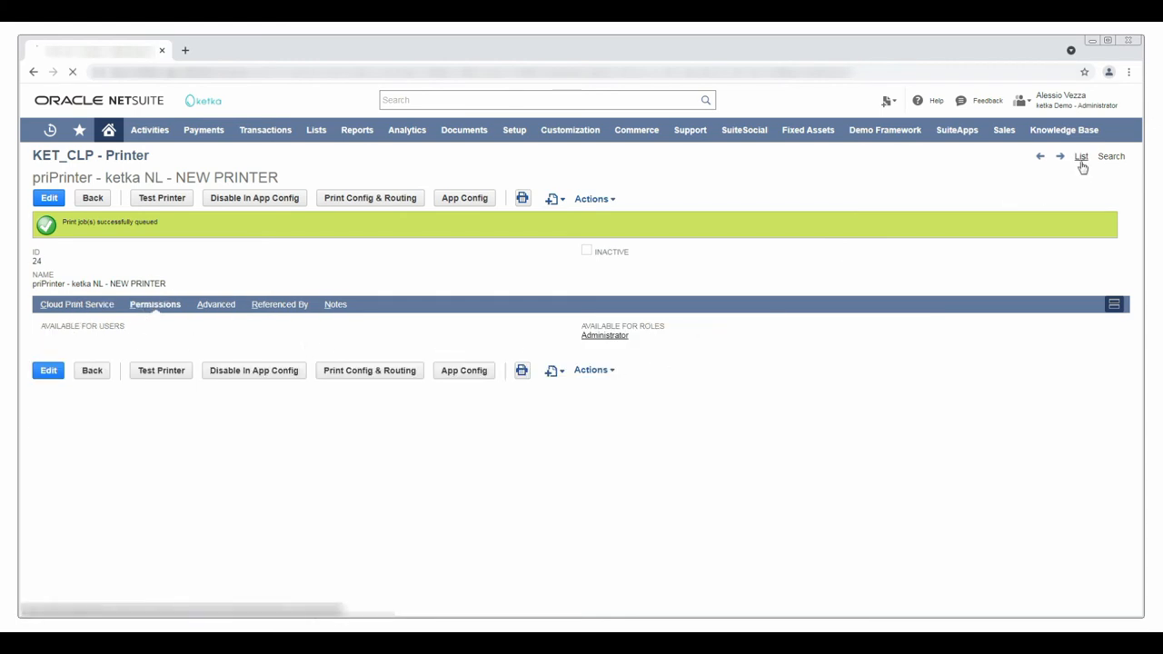
{"action": "left_click", "coordinate": [1079, 157]}
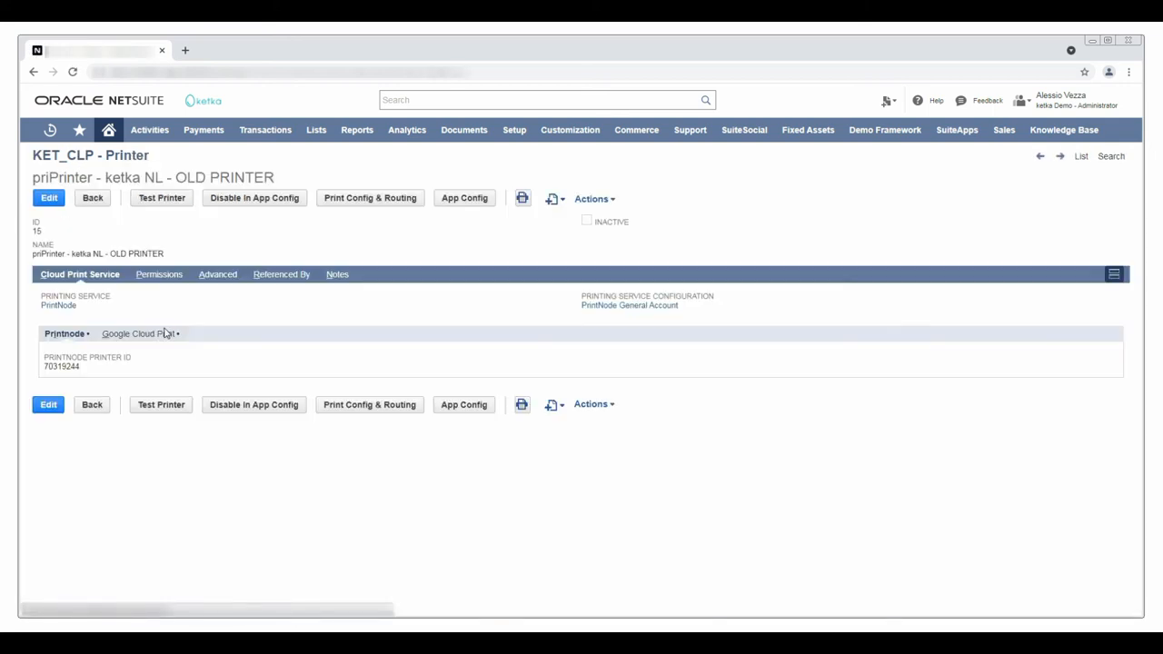
Step: Swap OLD PRINTER for NEW PRINTER as the INV_BTN | First Print enabled printer
{"action": "left_click", "coordinate": [281, 274]}
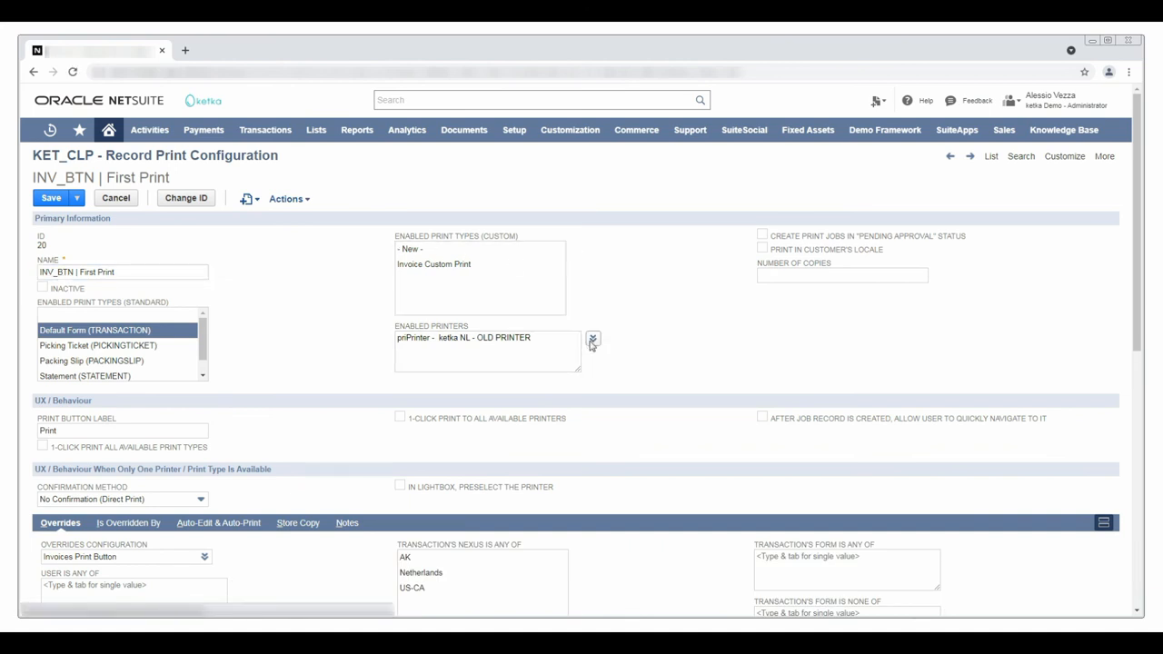
{"action": "left_click", "coordinate": [593, 339]}
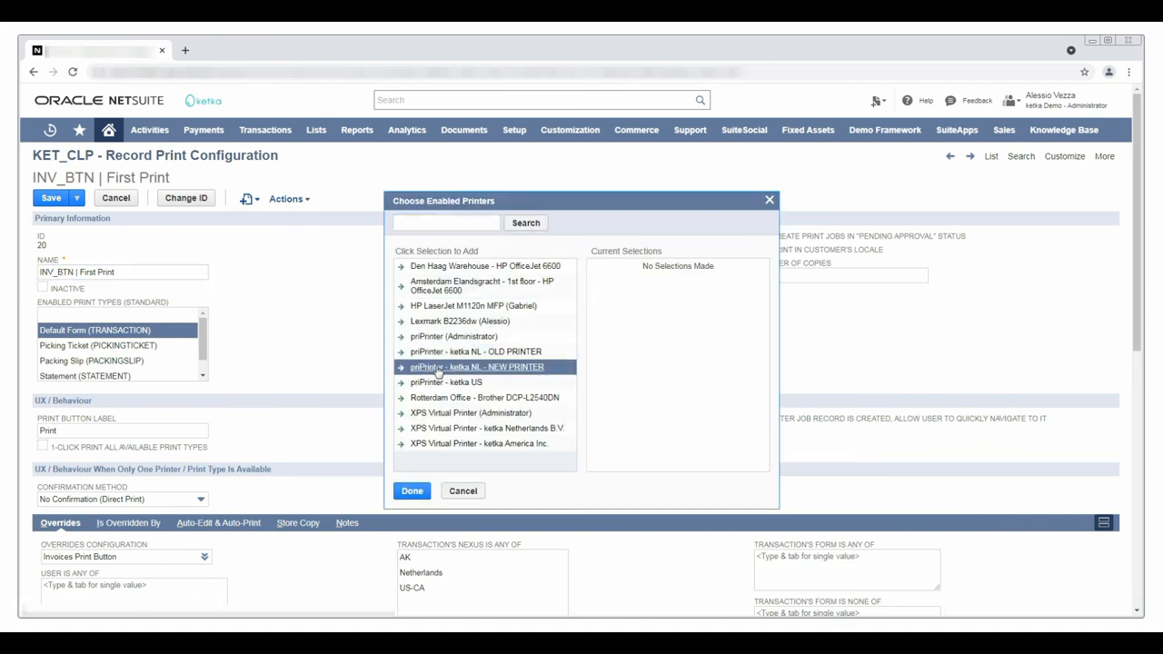
{"action": "left_click", "coordinate": [412, 491]}
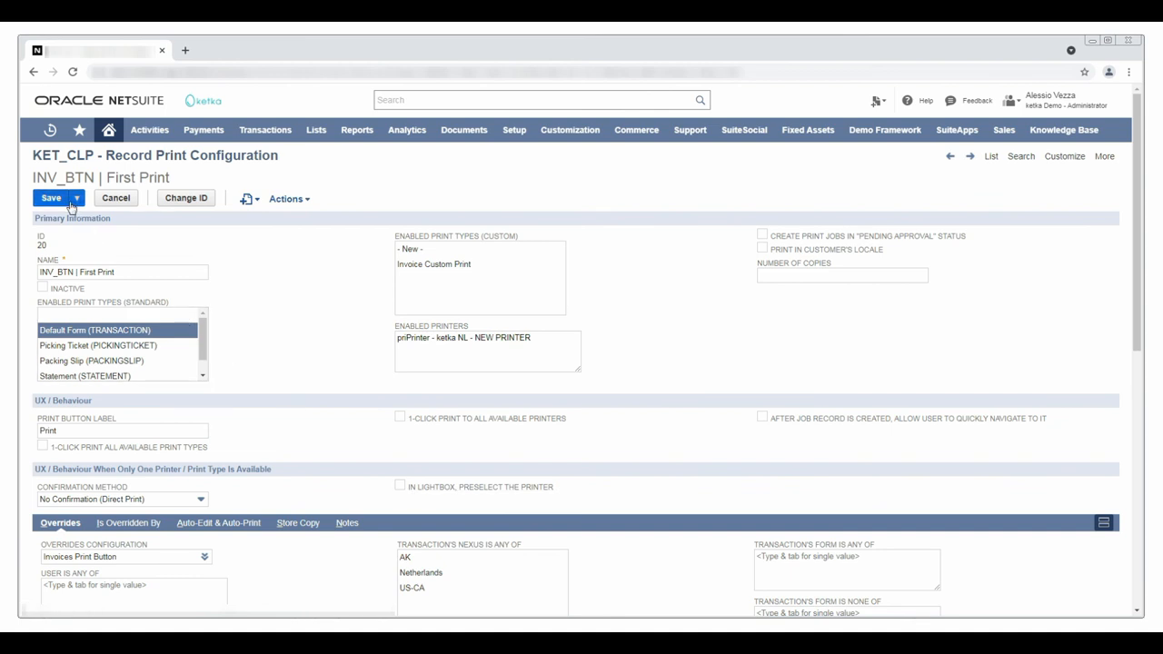